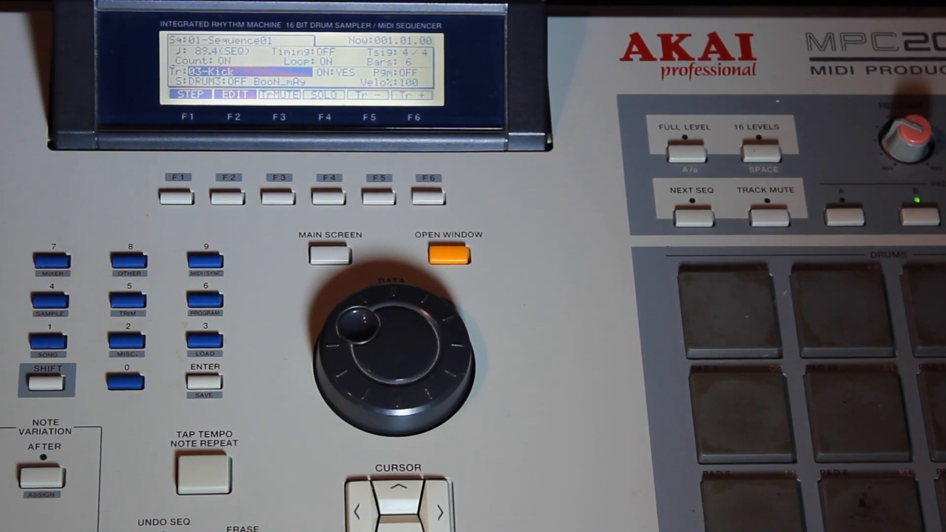
Show the Program ASSIGN page with pad B13 on note 73 mapped to sound O2K10
{"action": "left_click", "coordinate": [448, 253]}
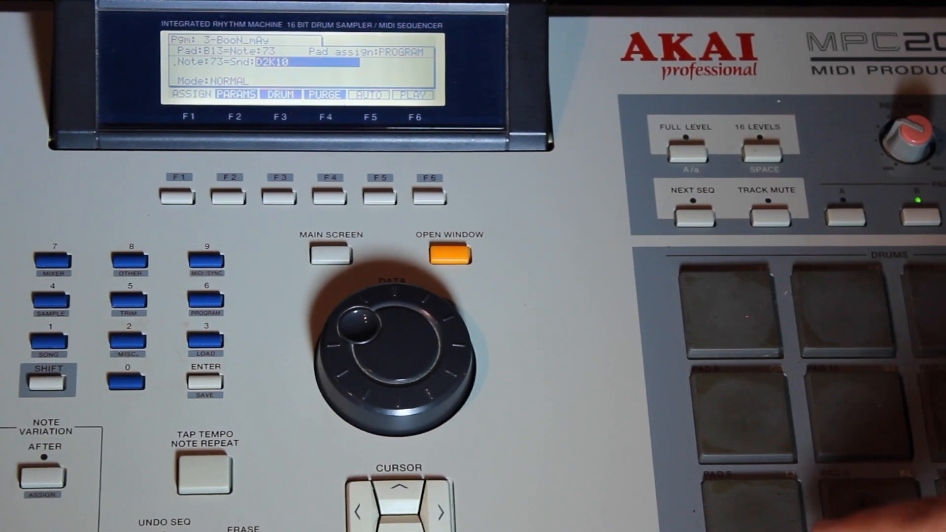
Check pad B14's note, then set B13 to SIMULT also playing note 74/B14
{"action": "left_click", "coordinate": [844, 314]}
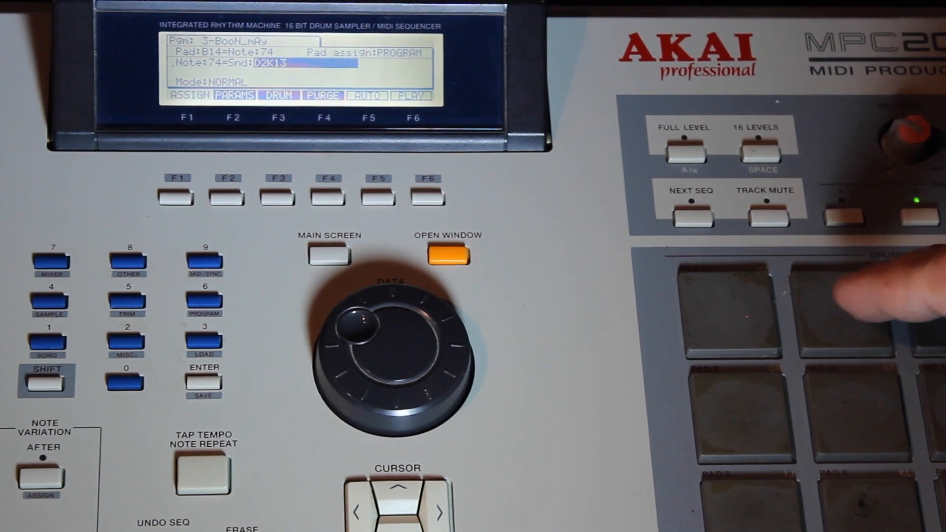
{"action": "left_click", "coordinate": [730, 313]}
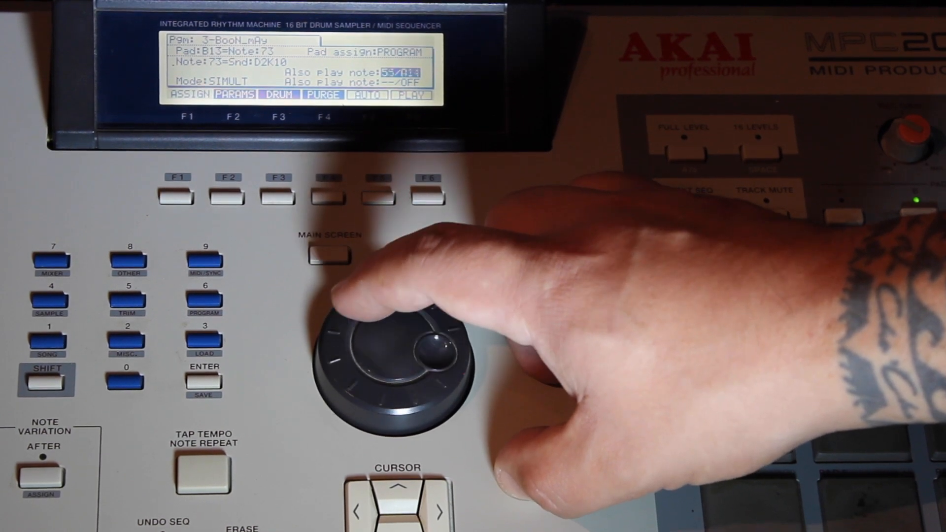
Show the PARAMS page for note 73 with envelope, filter, tune and voice overlap
{"action": "left_click_drag", "start_coordinate": [423, 344], "coordinate": [392, 381]}
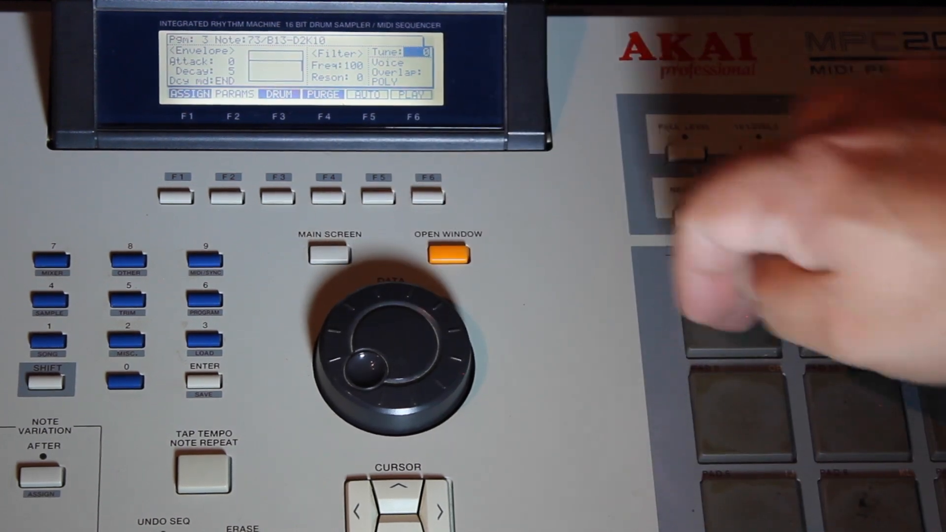
Go back to the main screen showing Sequence01 with the 03-Kick track
{"action": "left_click", "coordinate": [329, 253]}
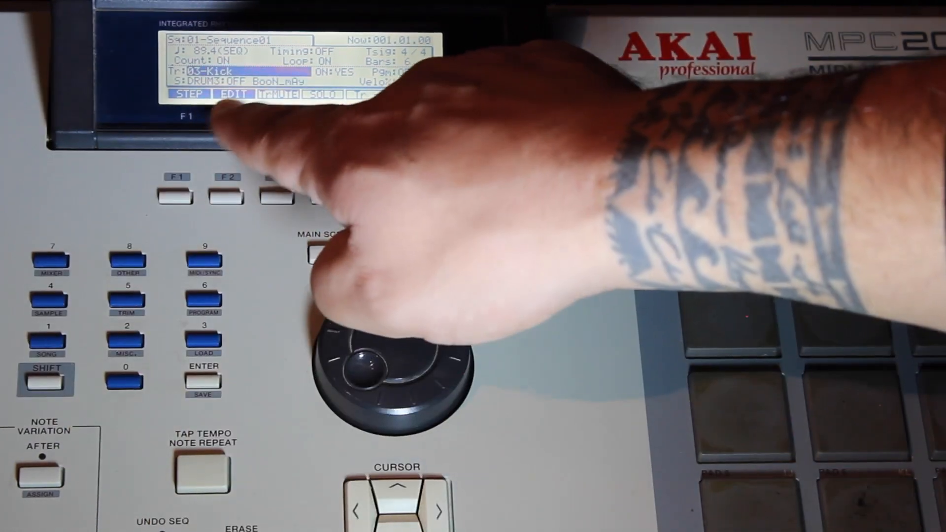
{"action": "left_click", "coordinate": [448, 248]}
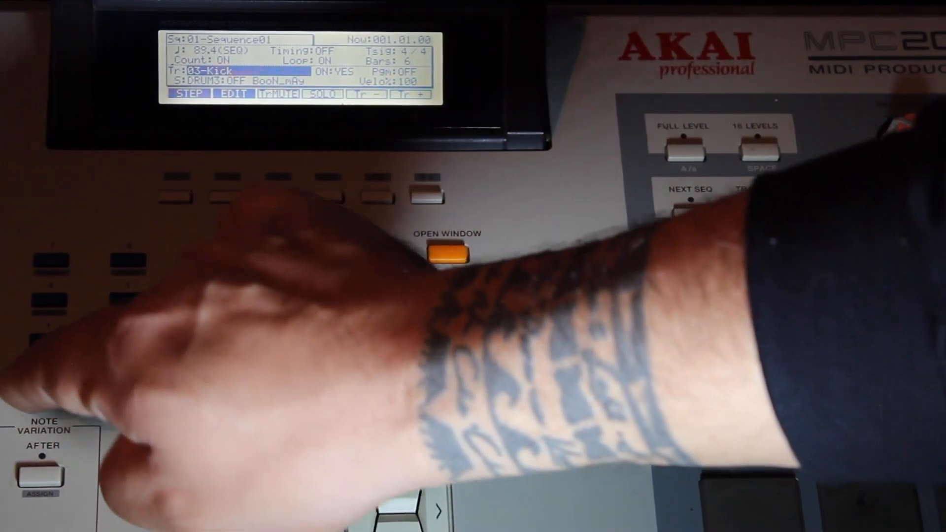